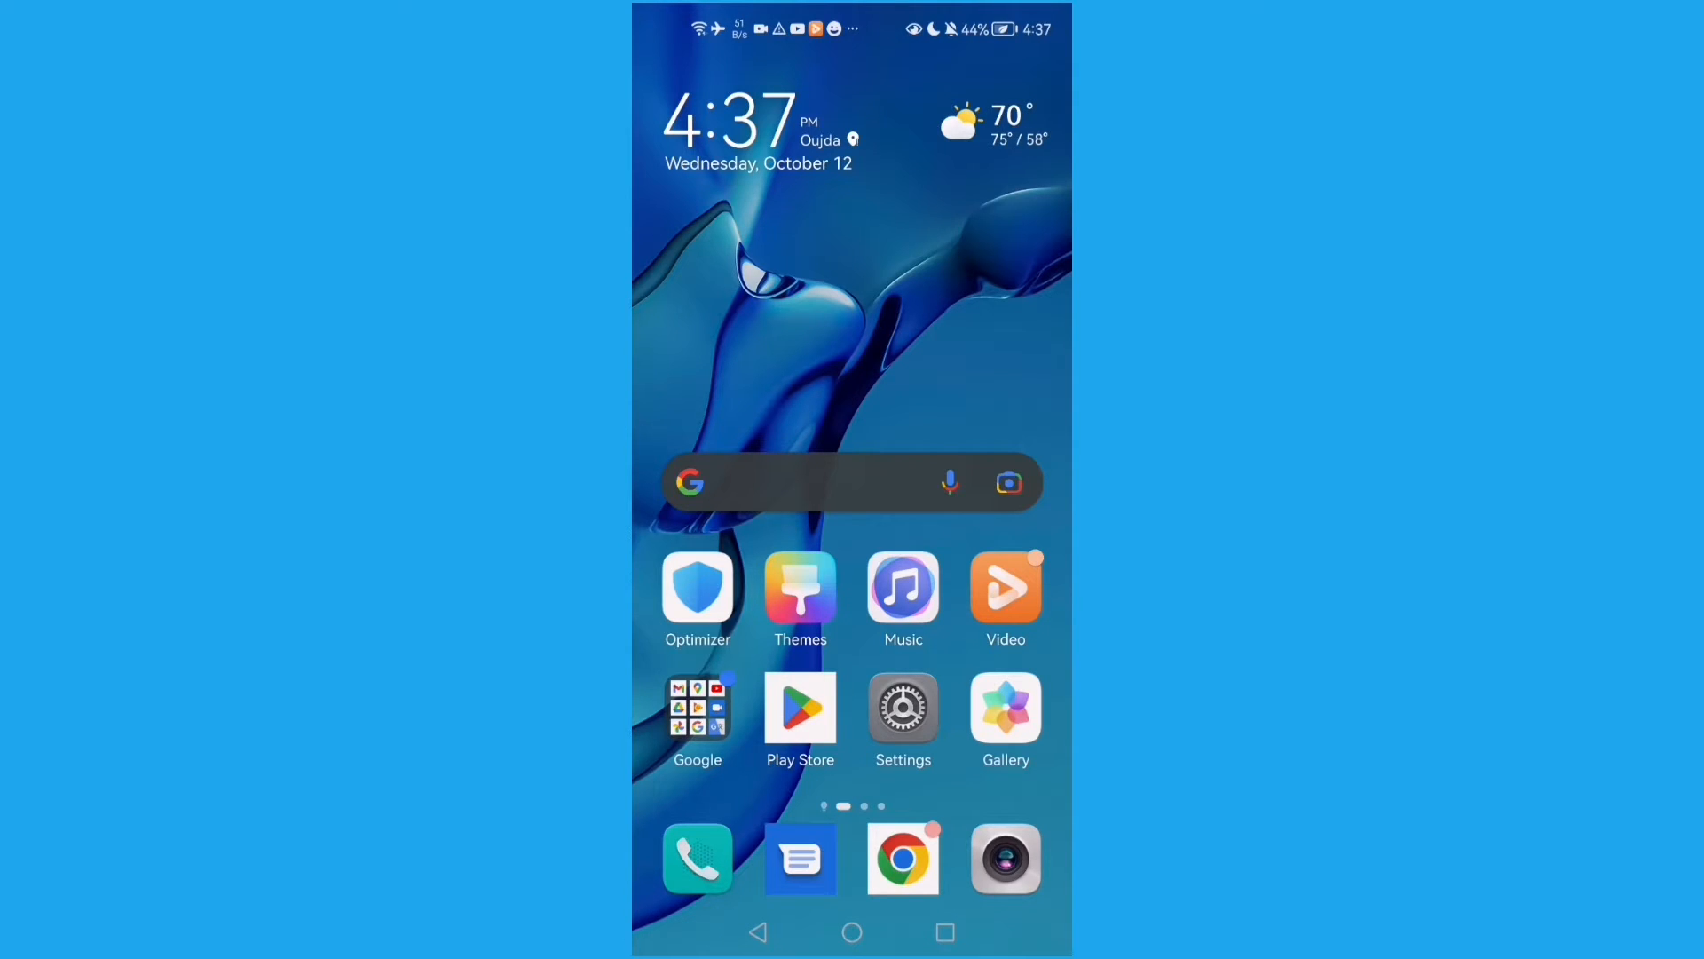
Step: Open Android Settings from the home screen to reach the installed Apps list
click(904, 711)
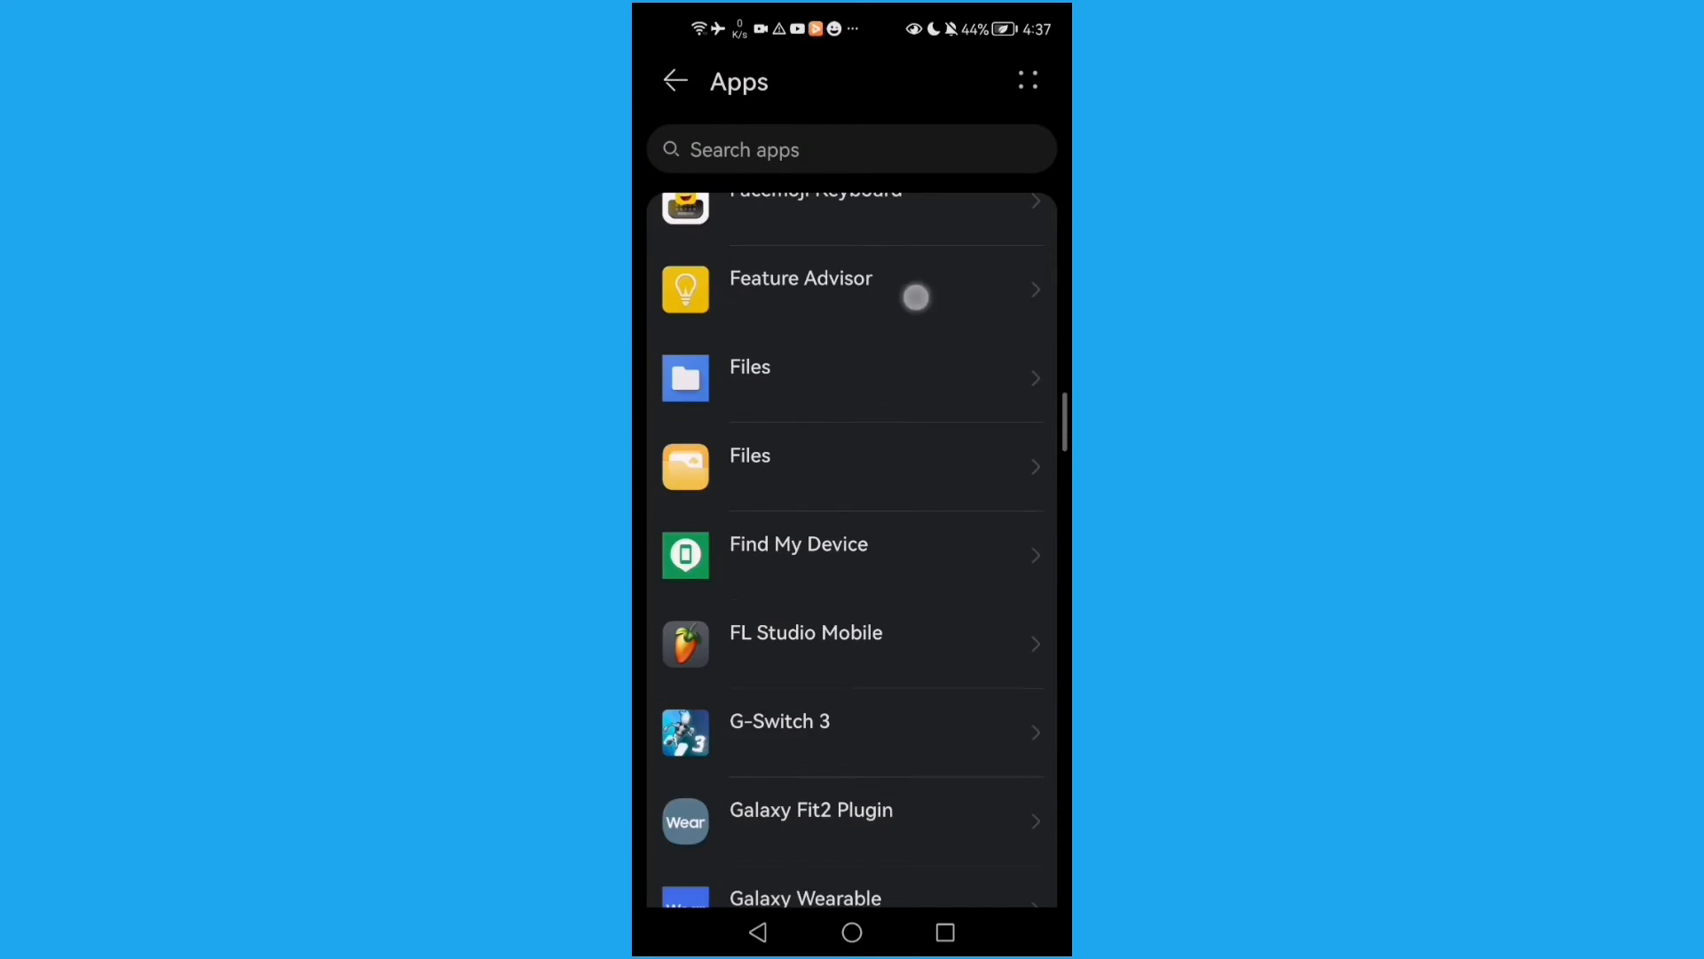
Step: Dismiss the keyboard, browse the Apps list, and return to the home screen
scroll(up, 3)
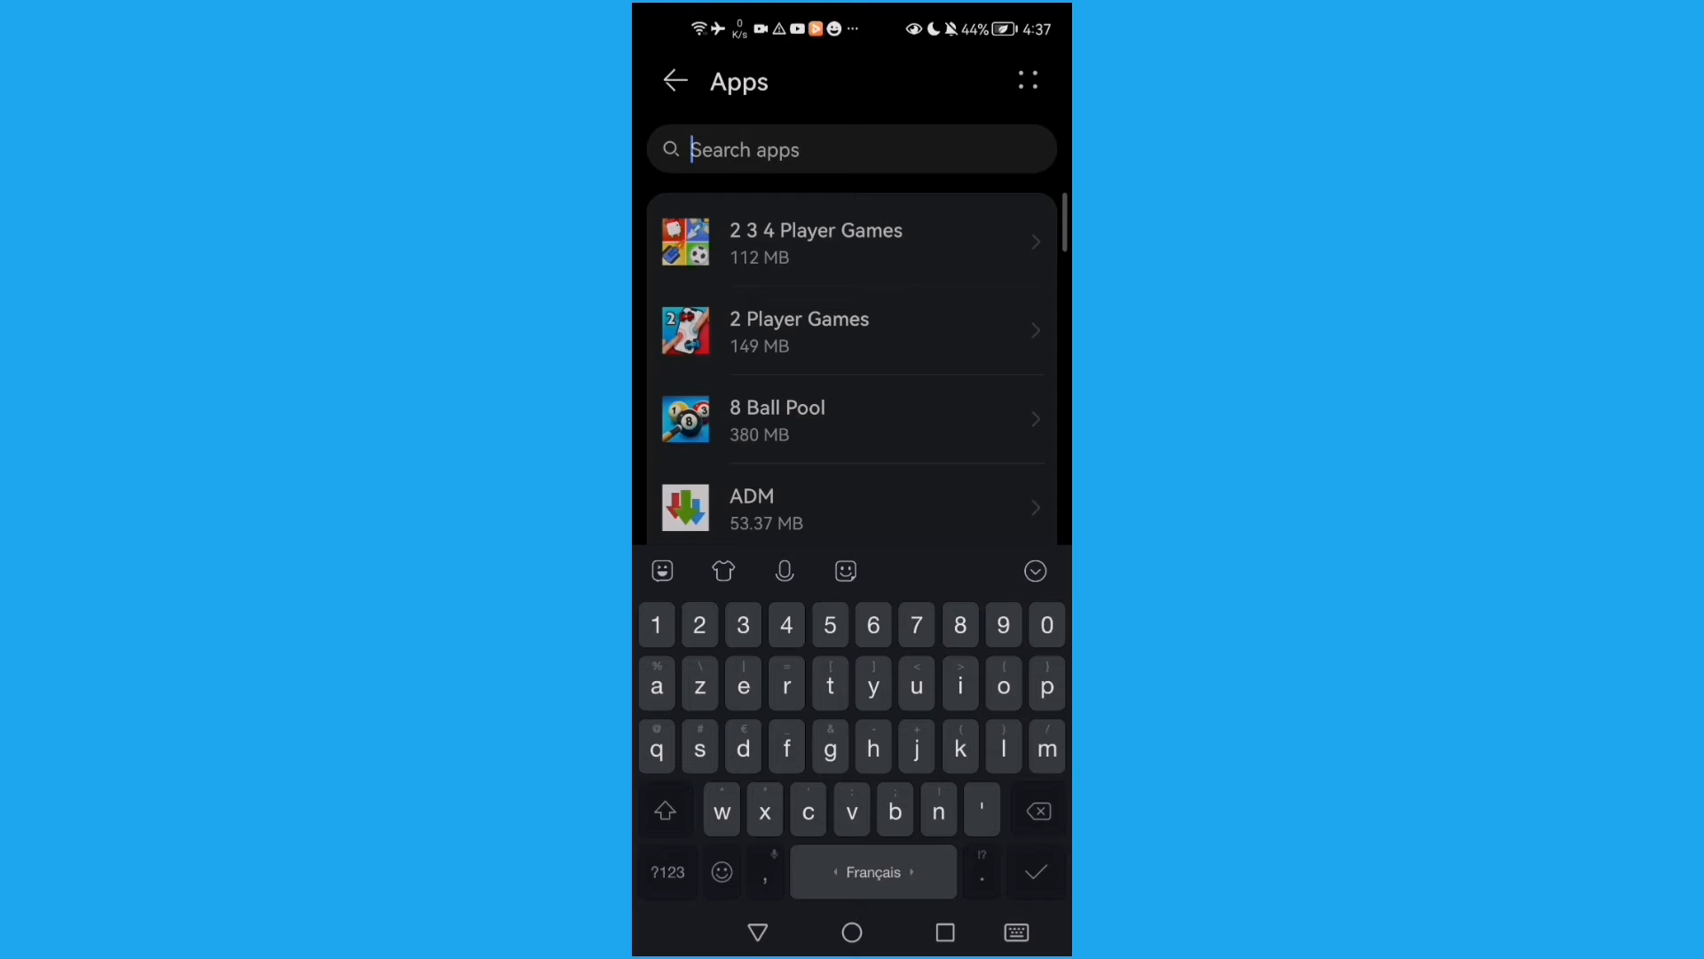
click(1035, 571)
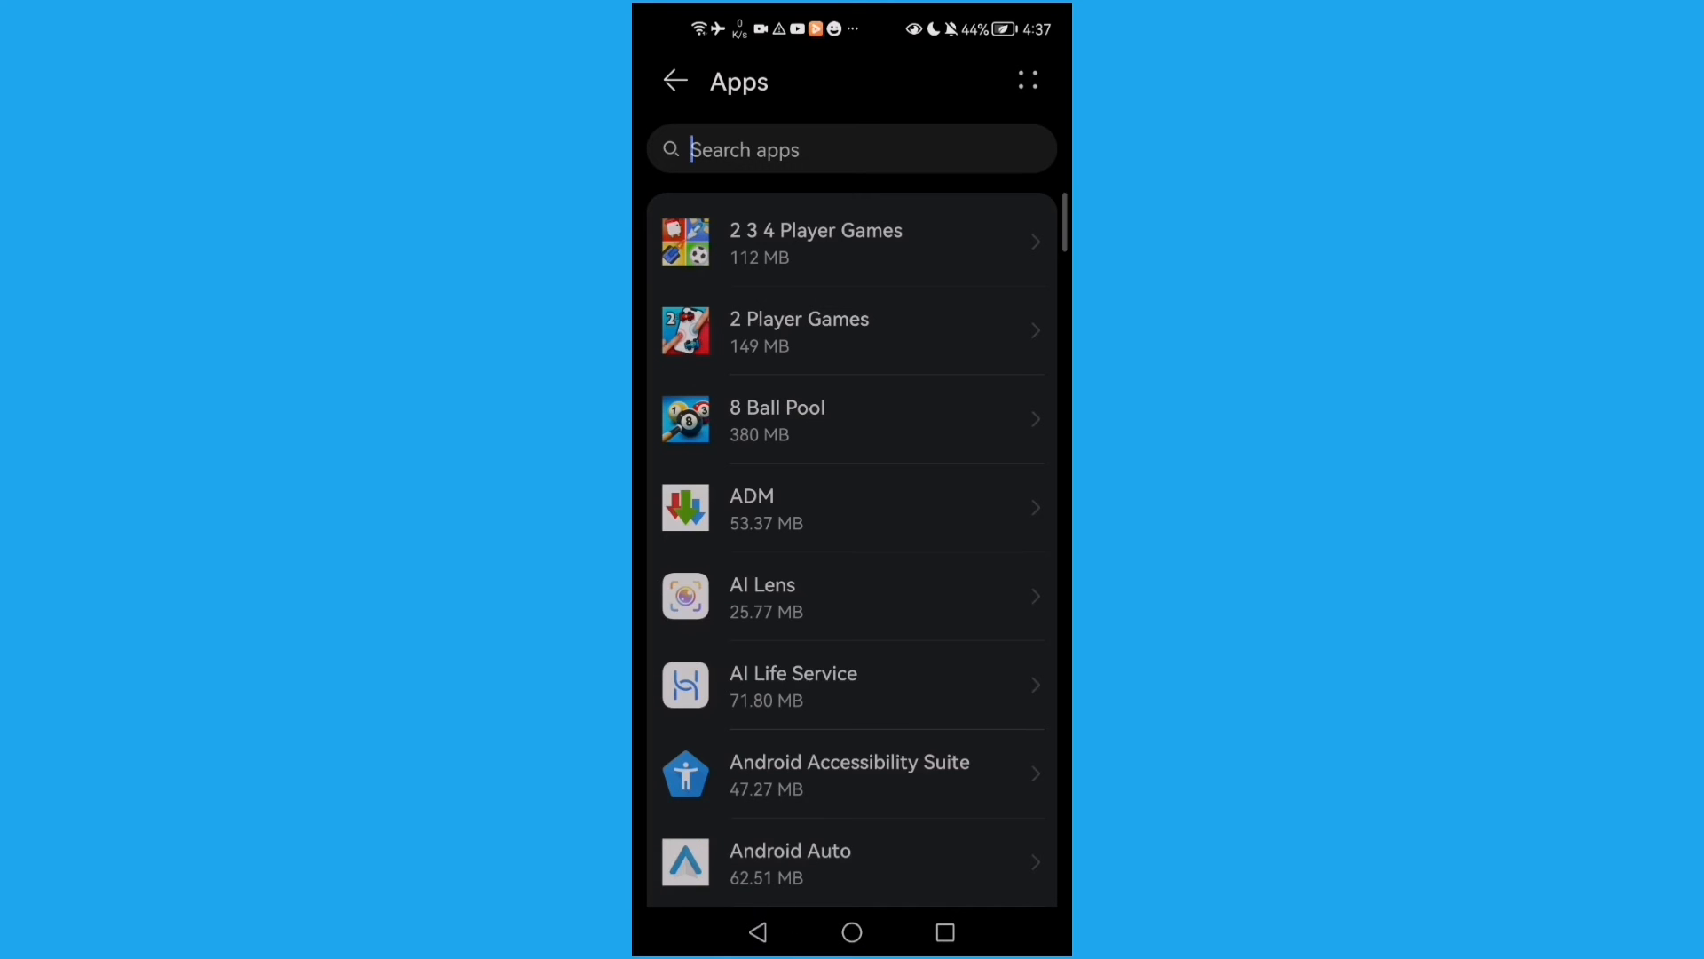
scroll(down, 3)
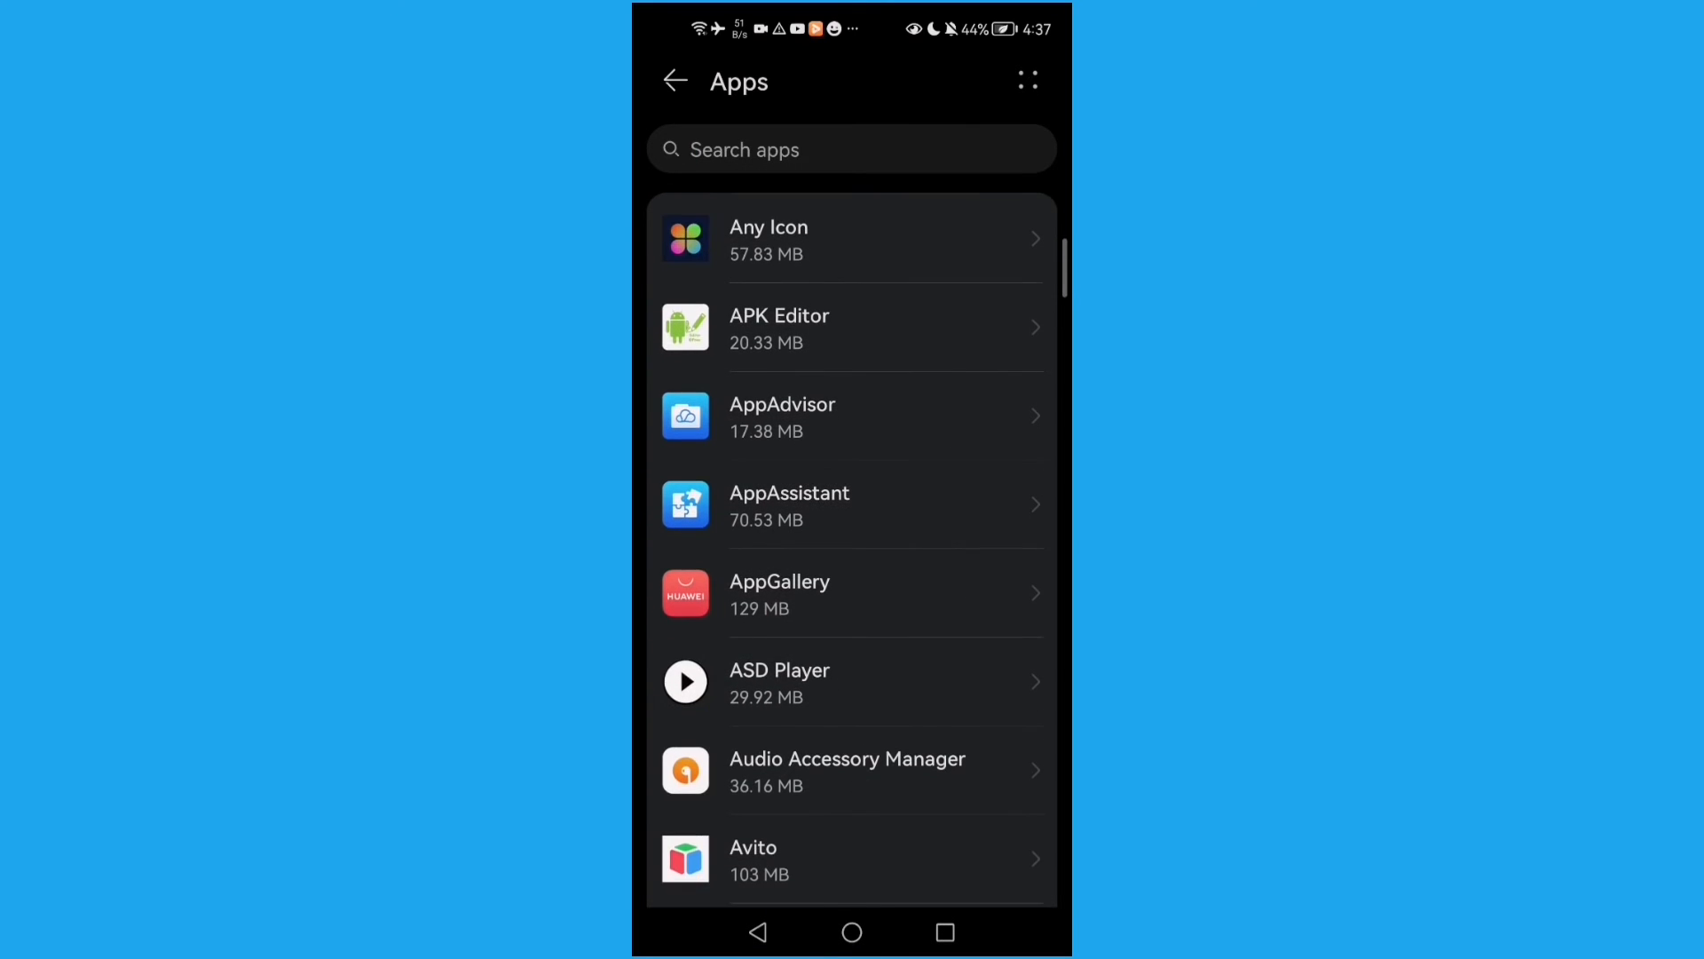
click(851, 931)
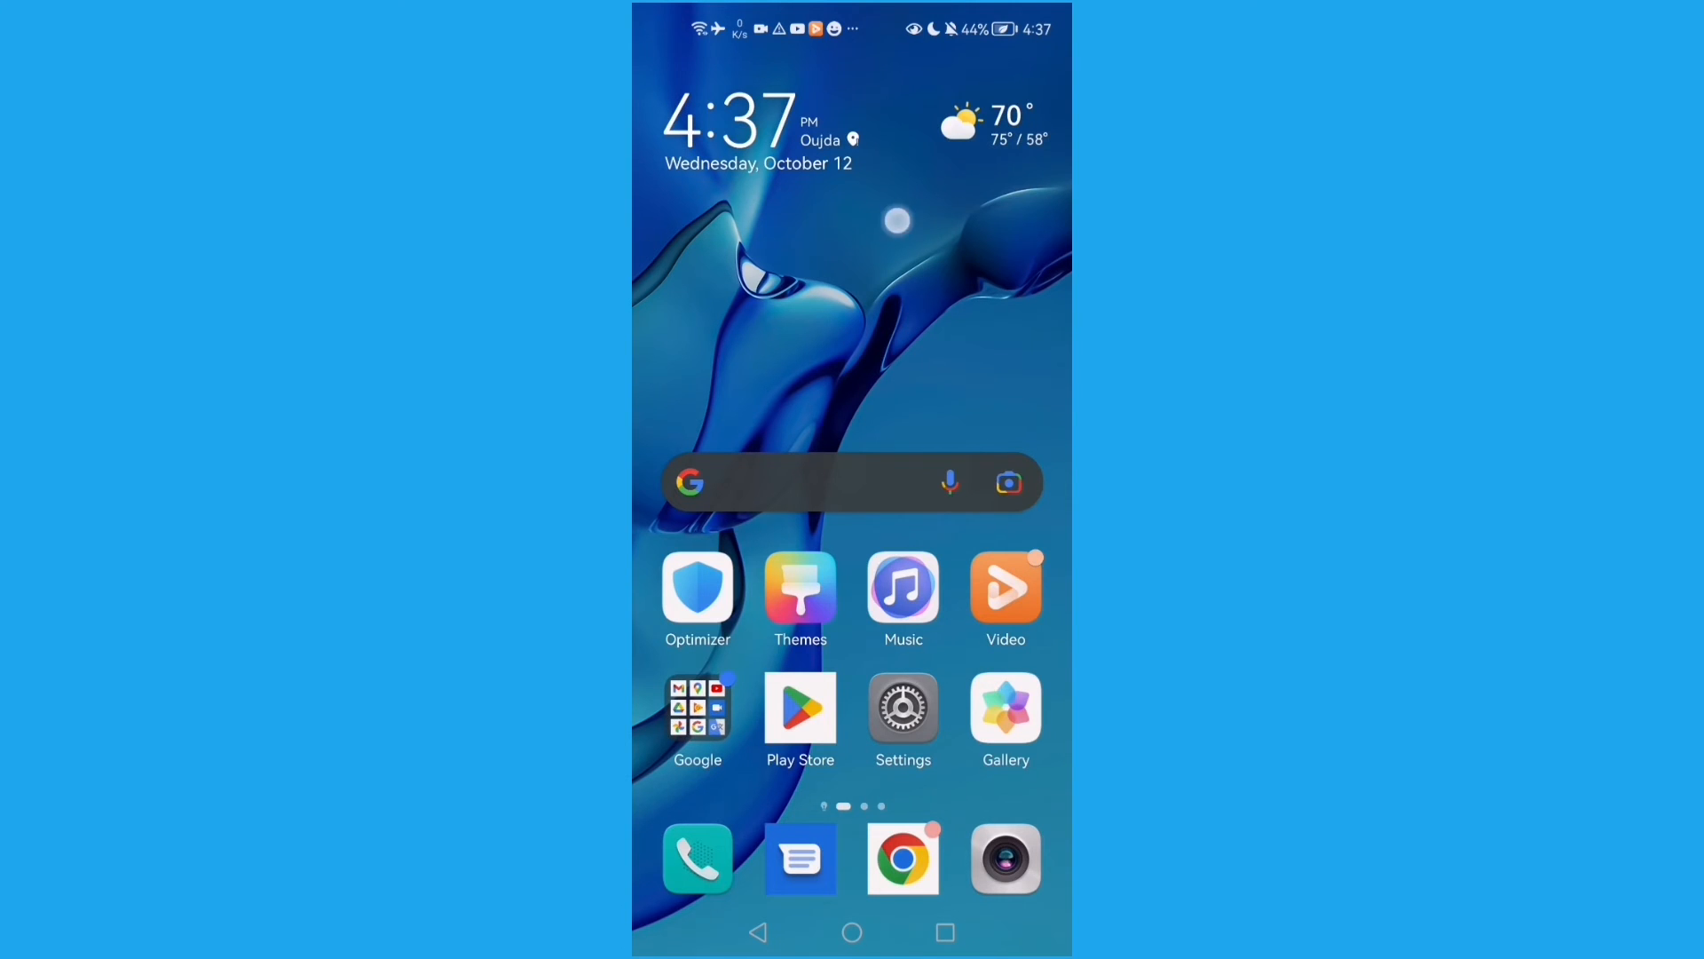
click(826, 483)
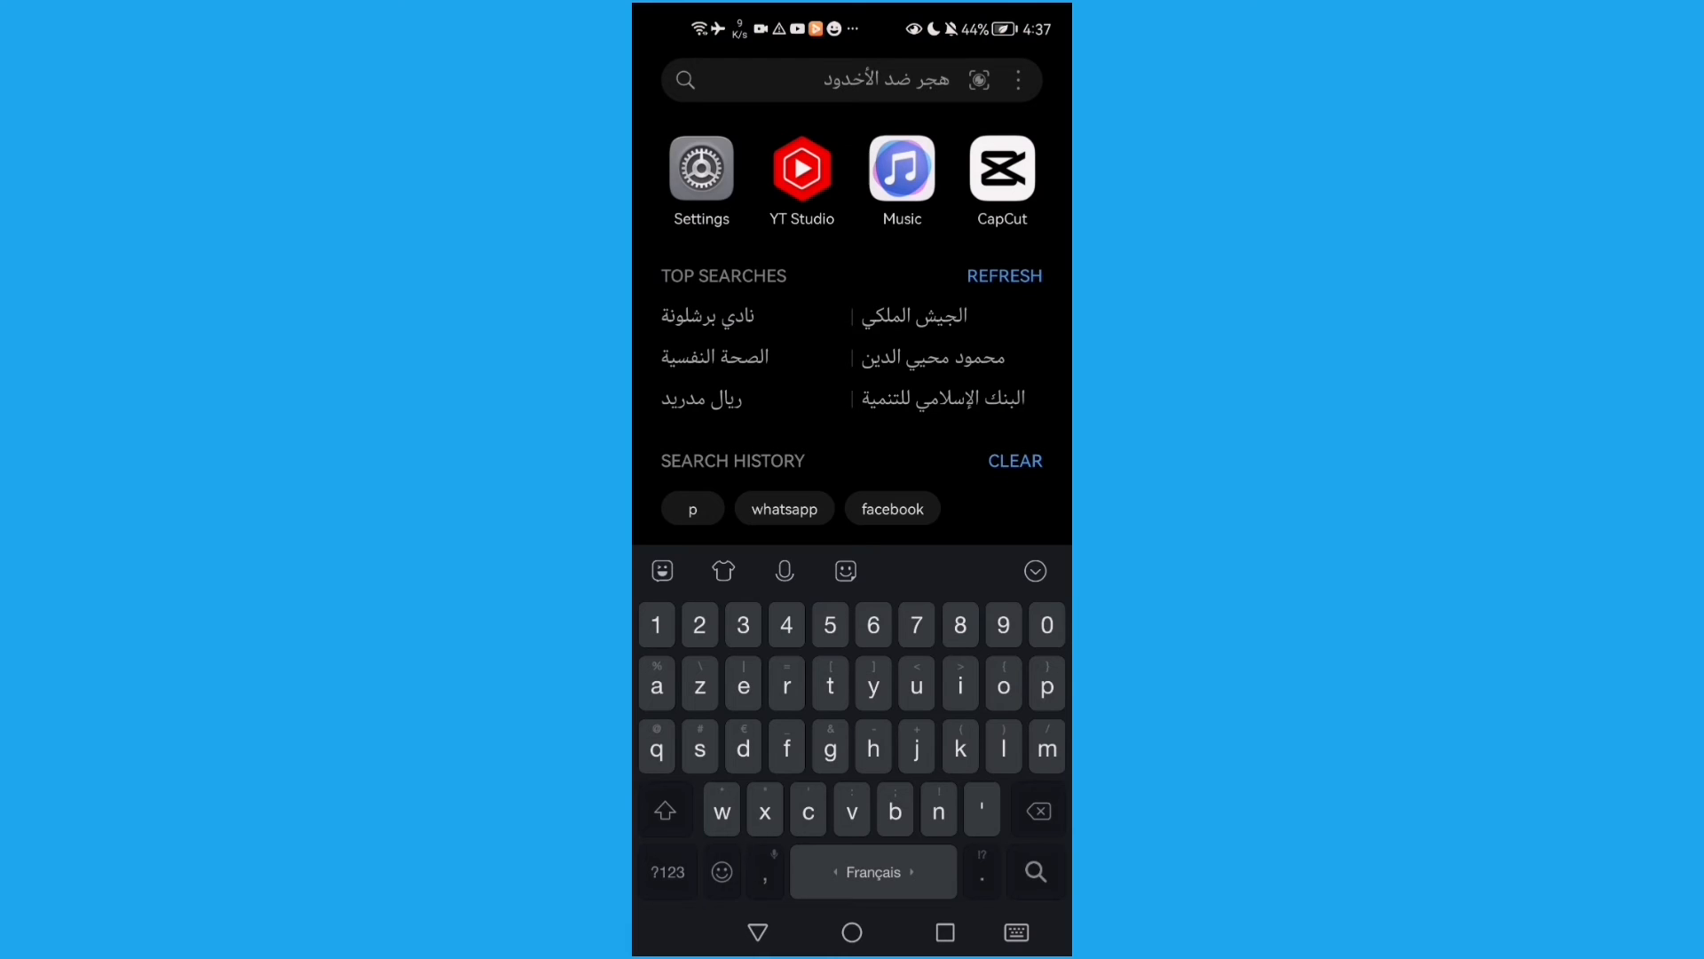
click(750, 79)
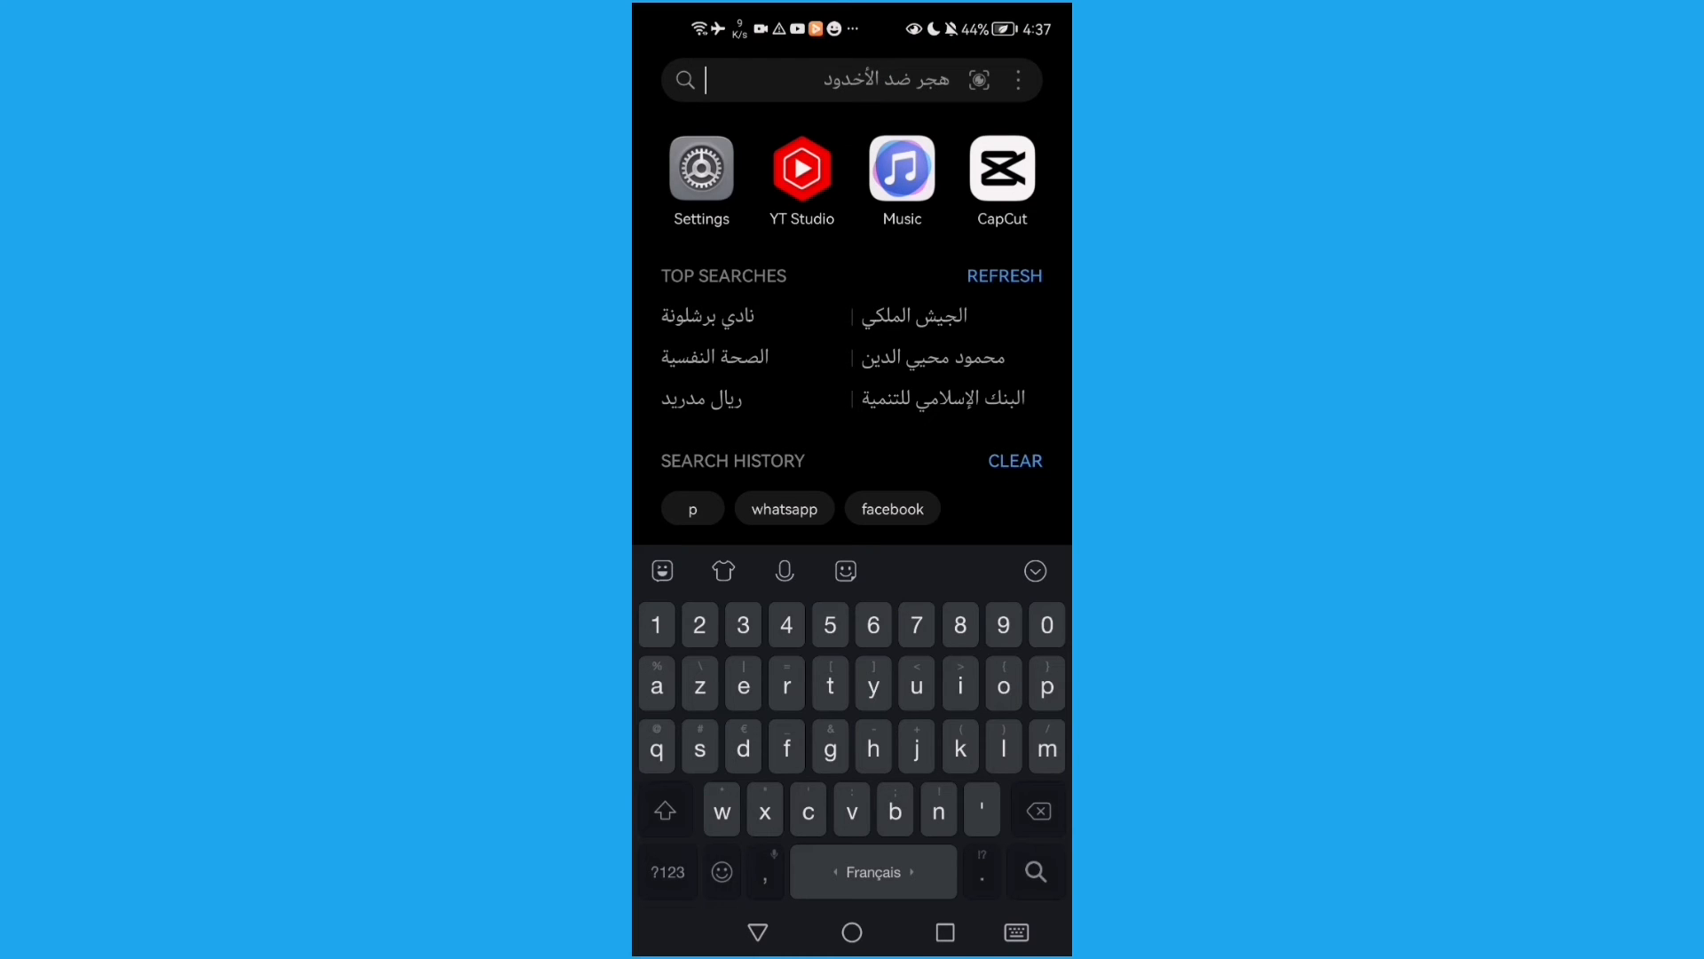
click(851, 931)
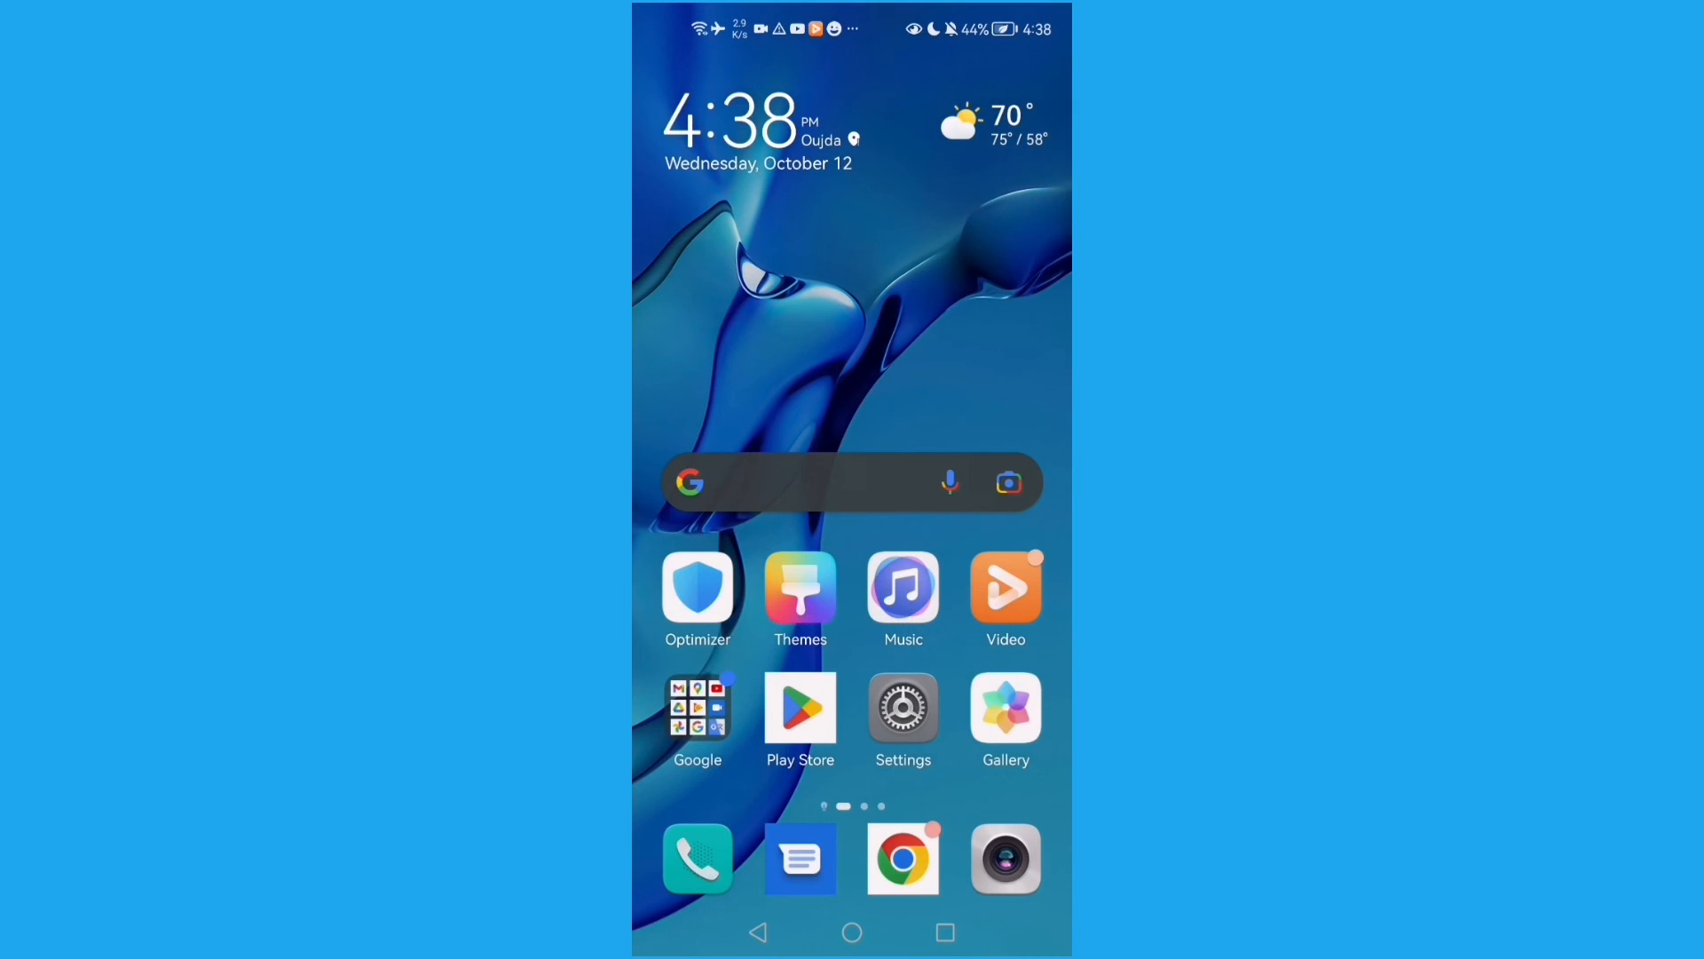